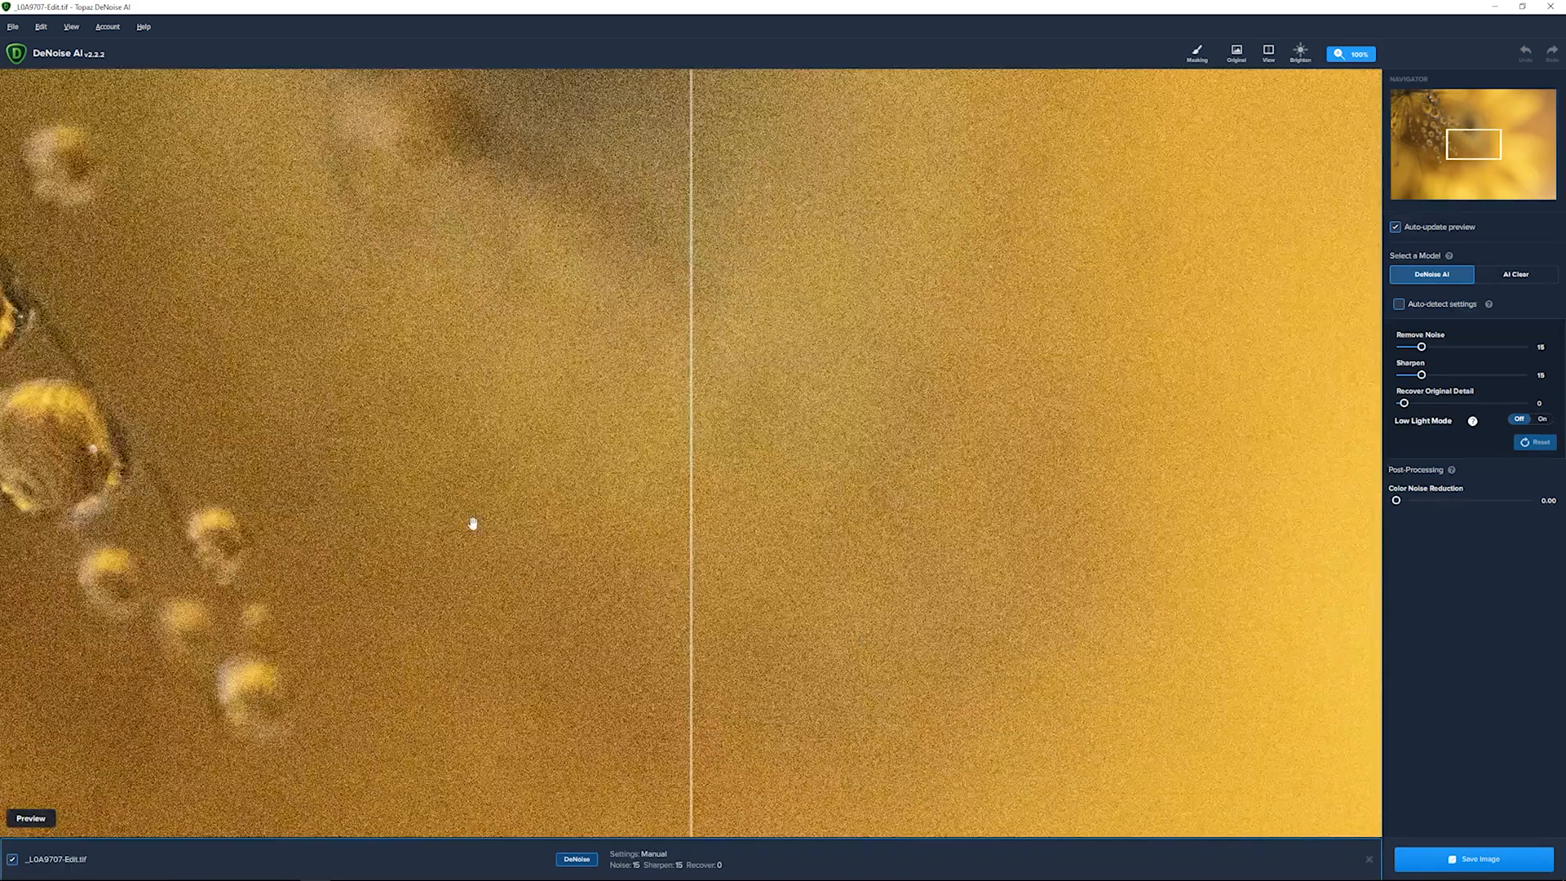
Move the preview onto the water-drop cluster via the upper-left Navigator thumbnail.
{"action": "left_click", "coordinate": [1236, 53]}
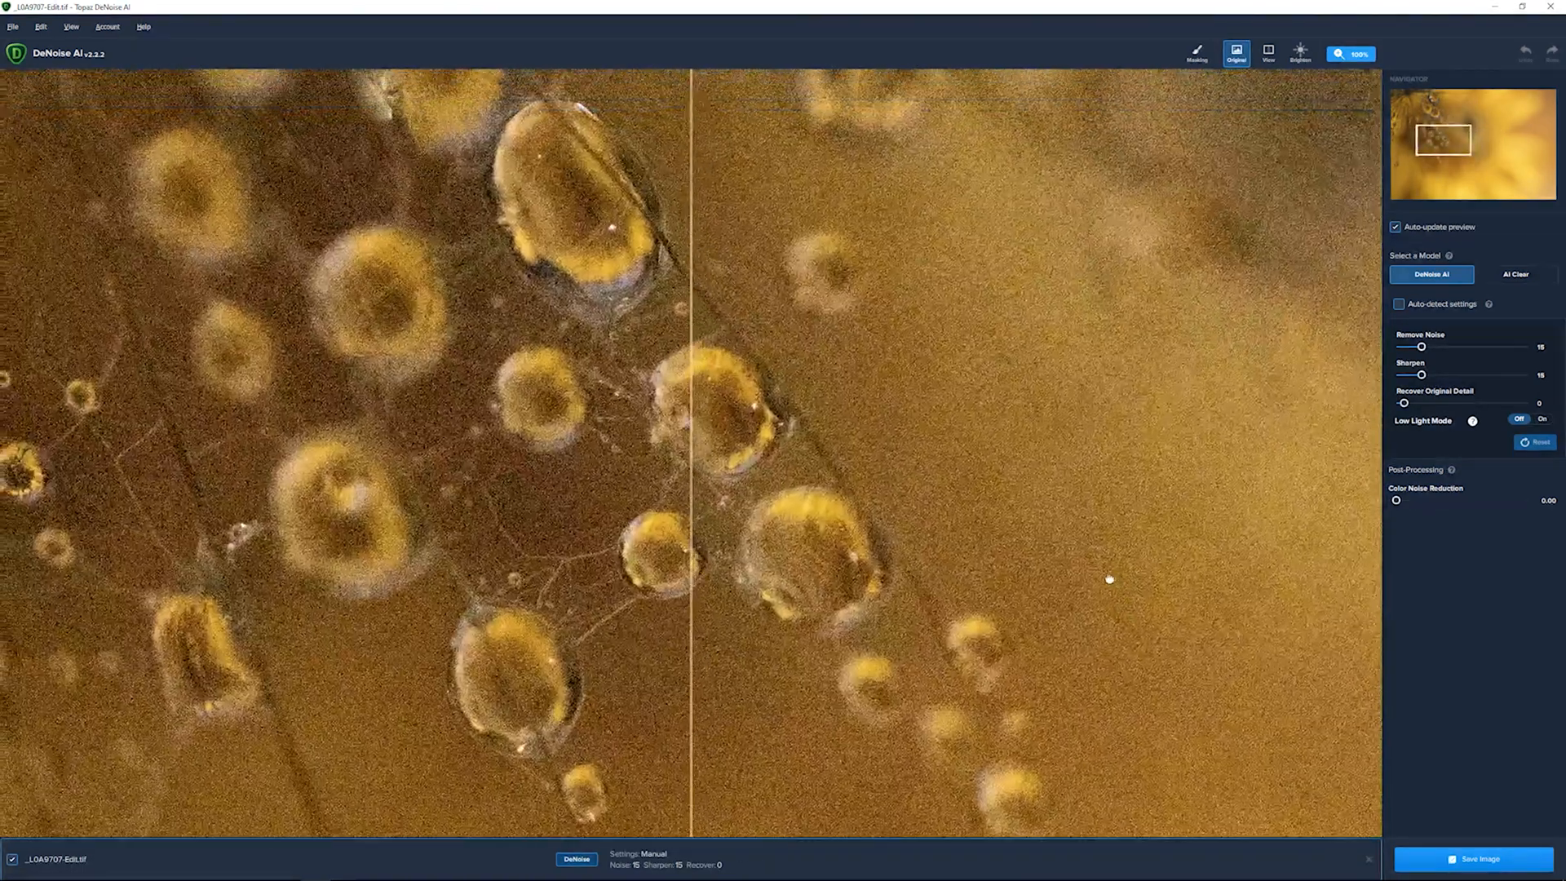